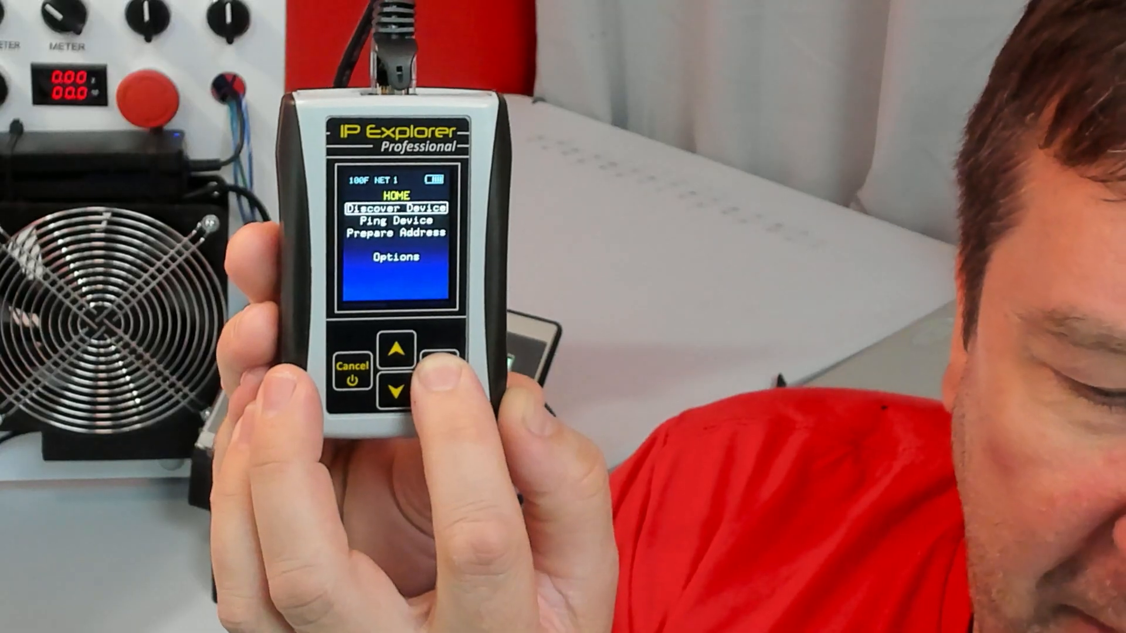
Start Prepare Address and fill in address 192.168.1.12, mask 255.255.255.0, gateway 192.168.1.1.
click(431, 351)
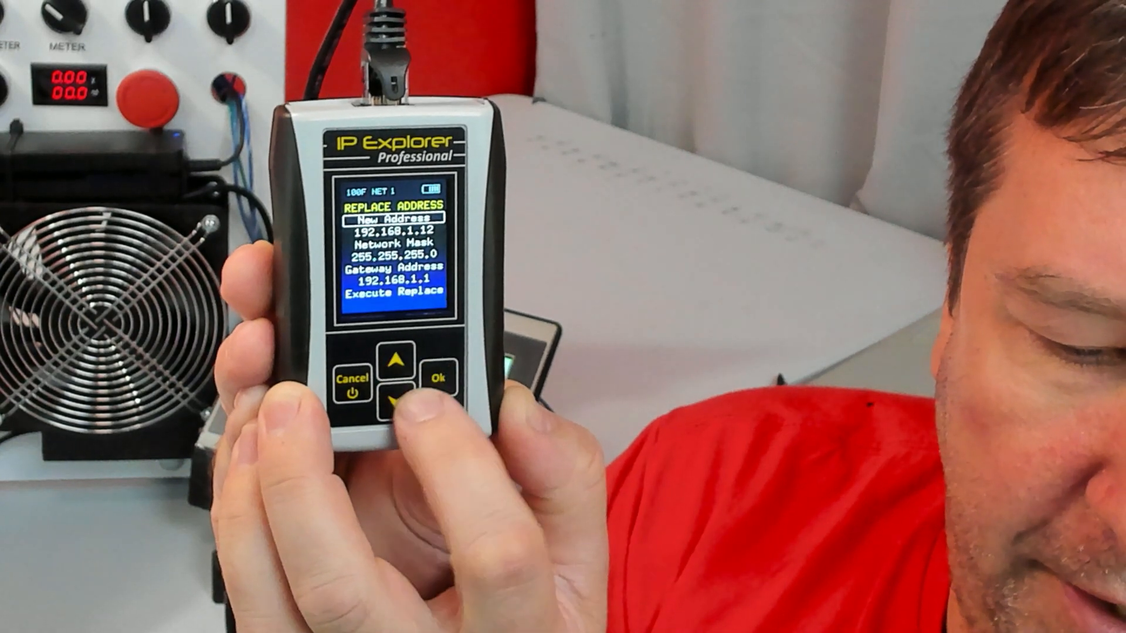
Execute the replace on device 192.168.1.15, which returns 'Command Not Supported'.
click(394, 400)
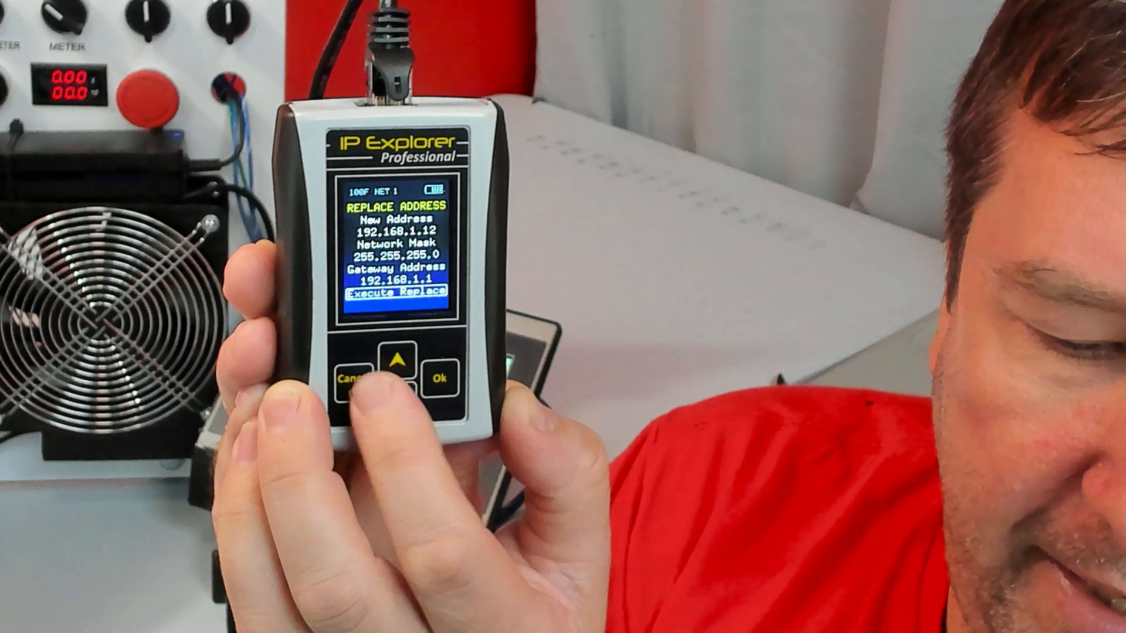
click(438, 378)
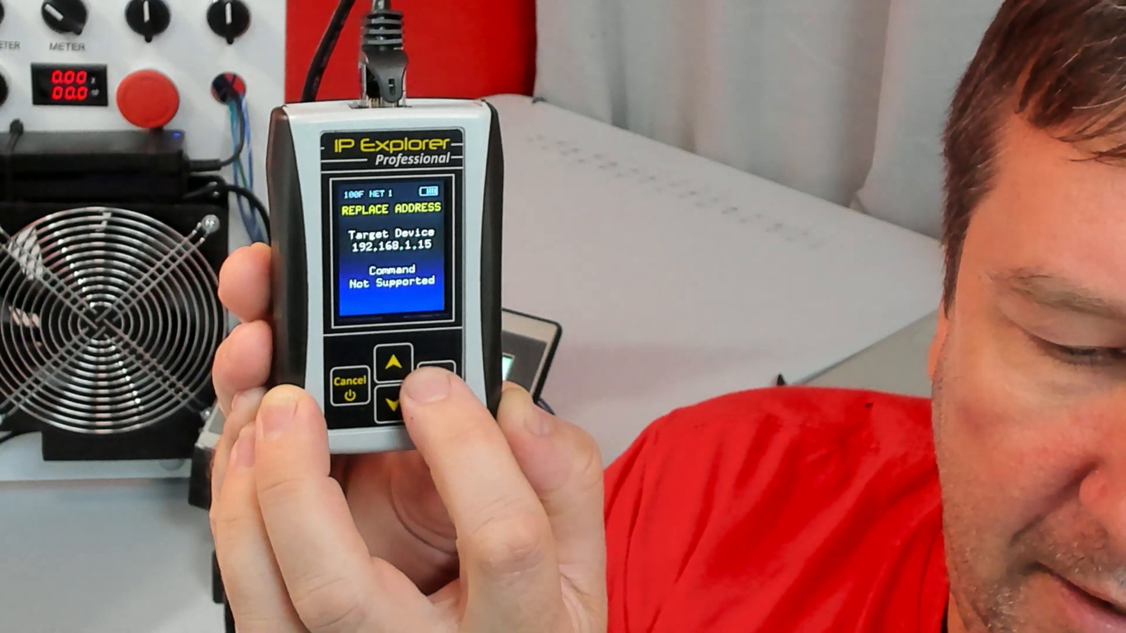